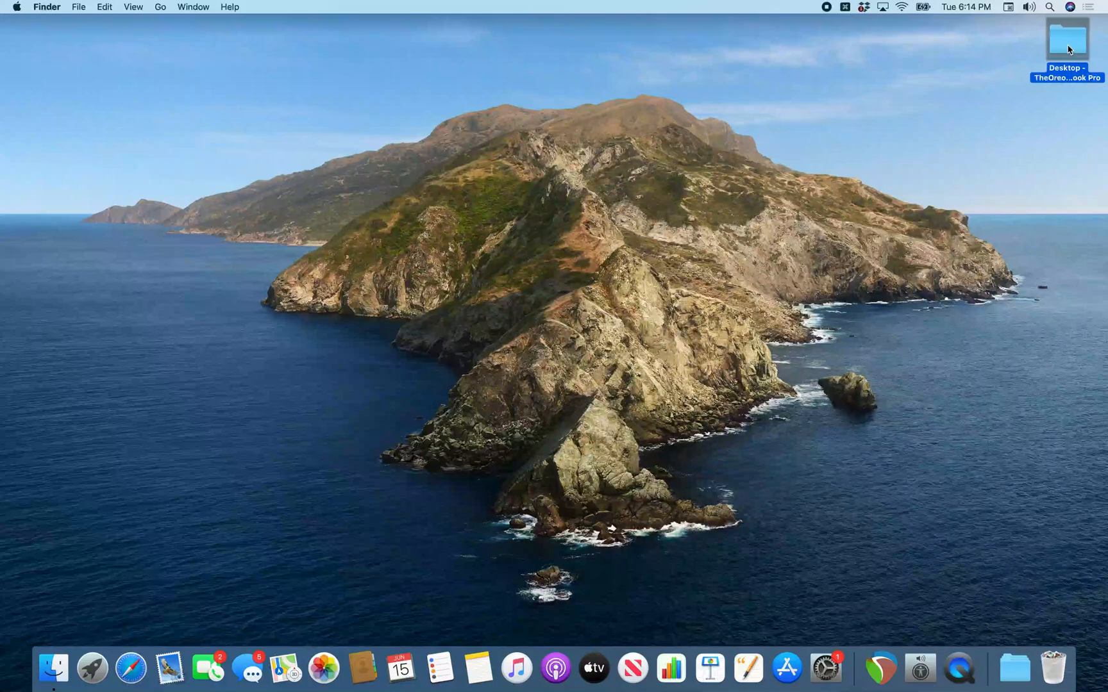
{"action": "mouse_move", "coordinate": [52, 666]}
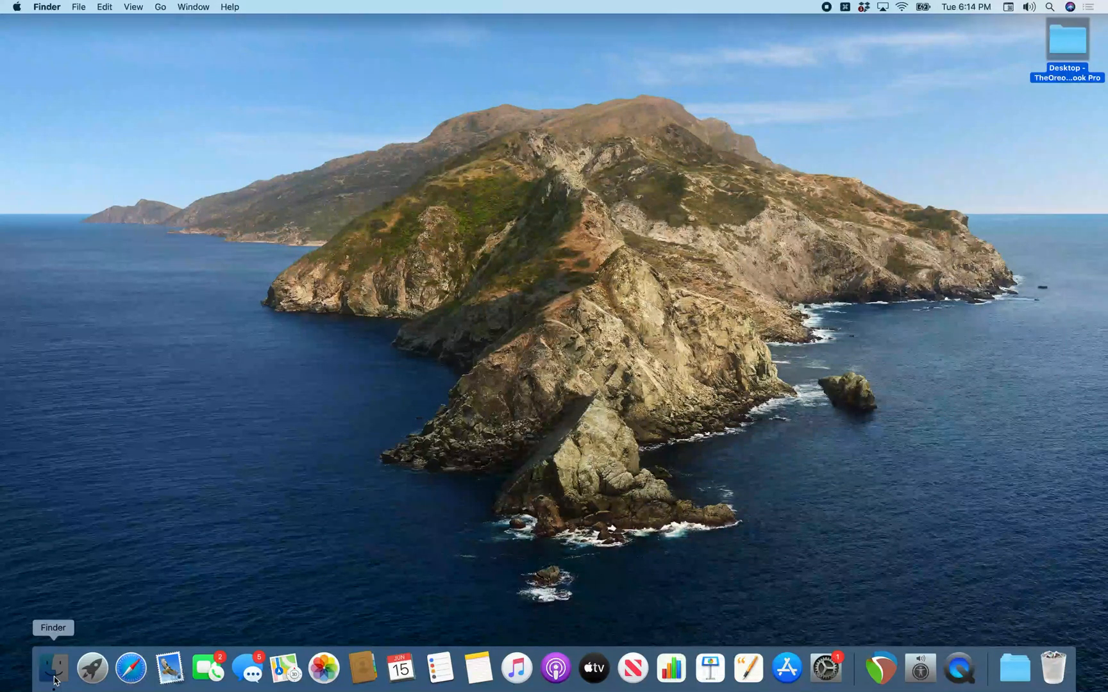
{"action": "mouse_move", "coordinate": [1054, 664]}
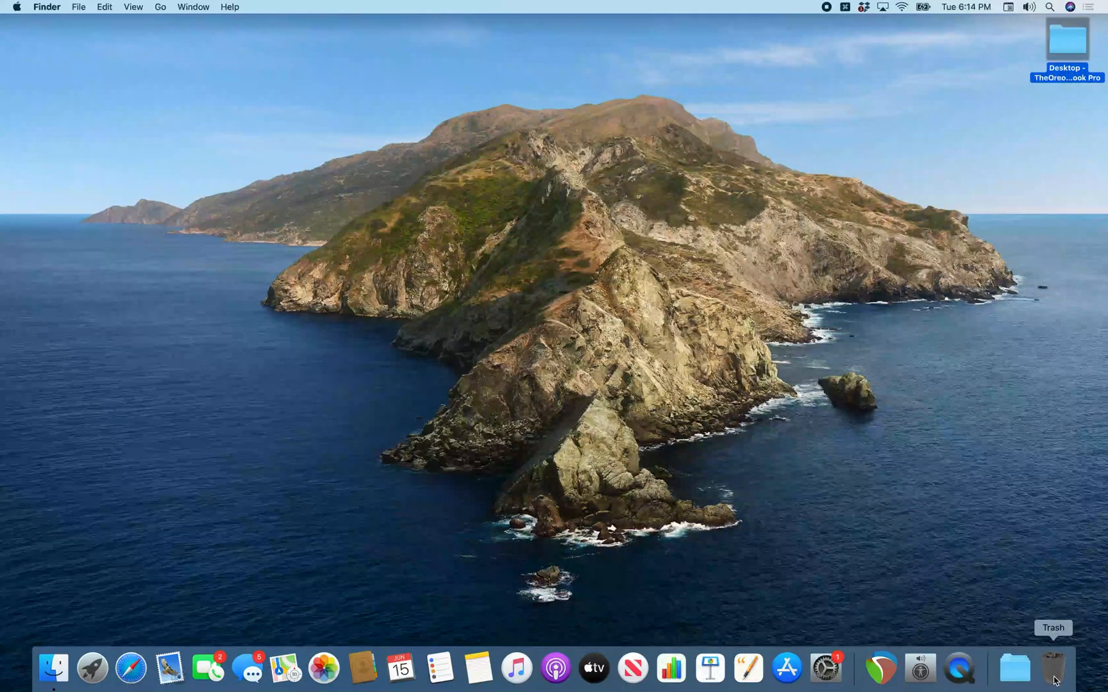
{"action": "mouse_move", "coordinate": [1016, 668]}
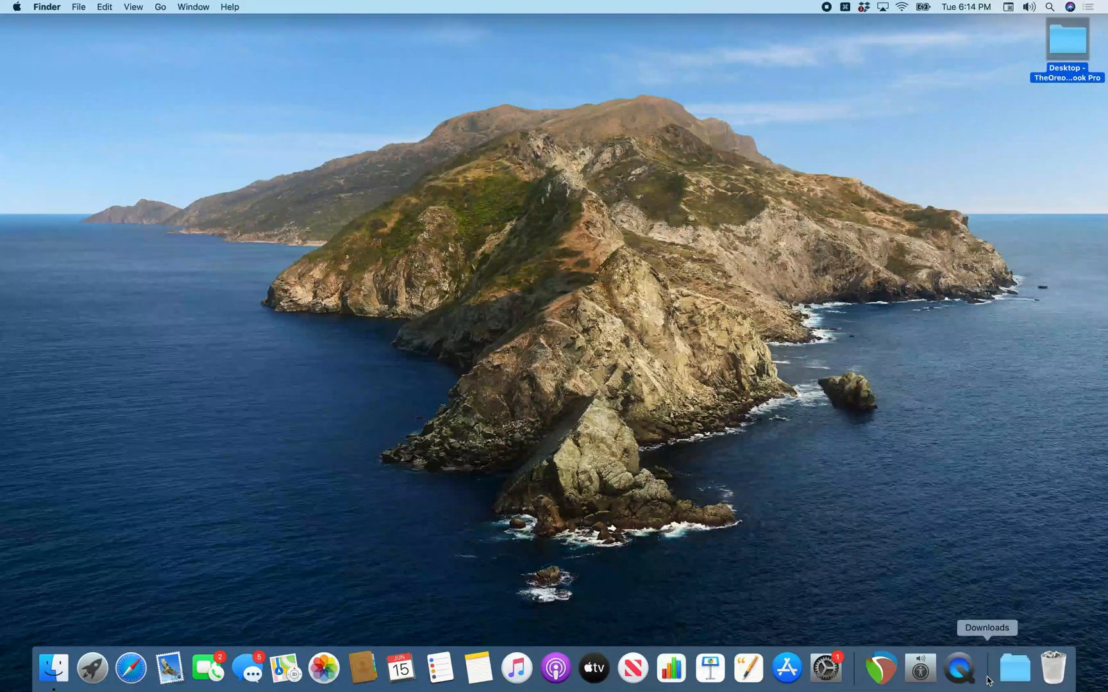
{"action": "mouse_move", "coordinate": [921, 668]}
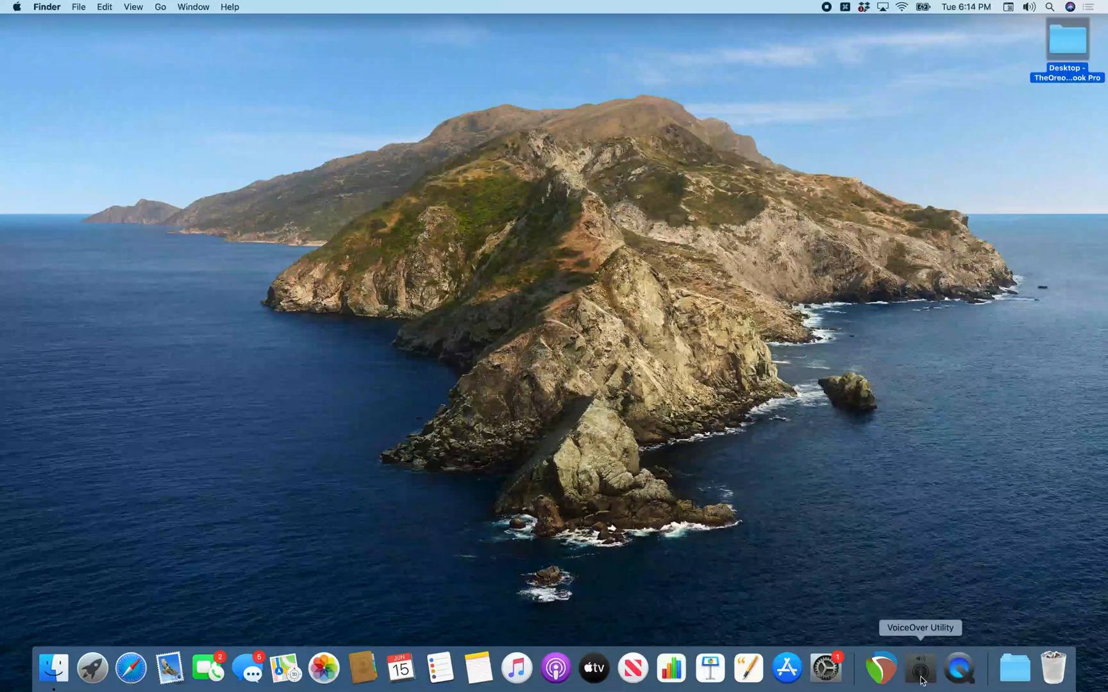
{"action": "mouse_move", "coordinate": [826, 678]}
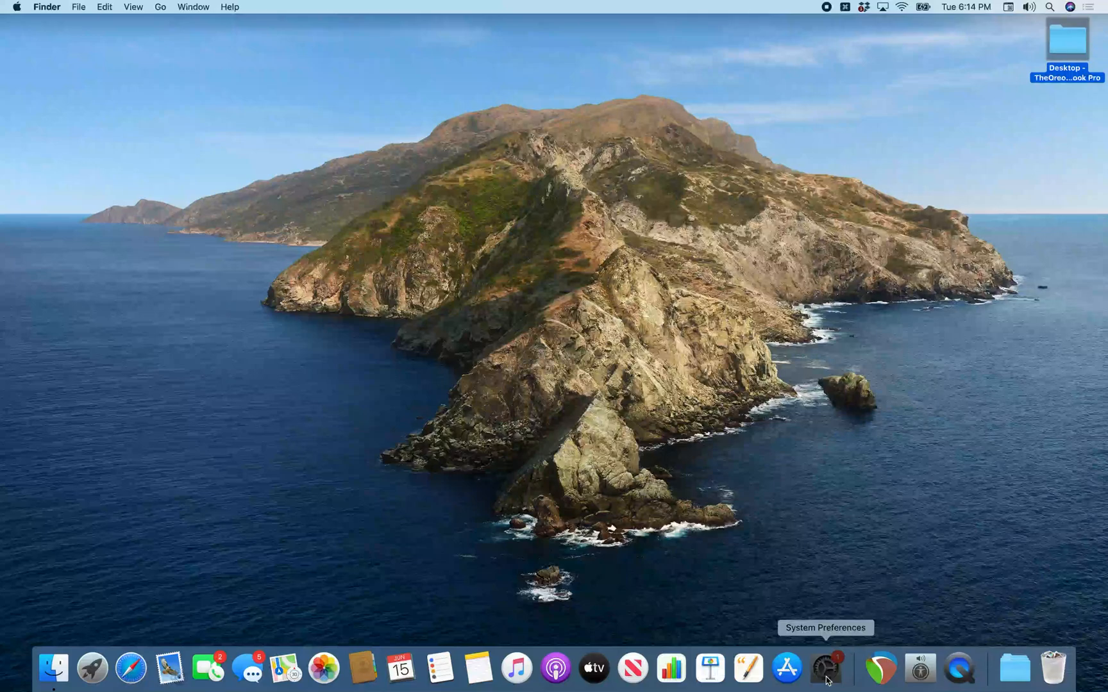
Go to Users & Groups and show the Login Items list of apps launched at login.
{"action": "right_click", "coordinate": [826, 668]}
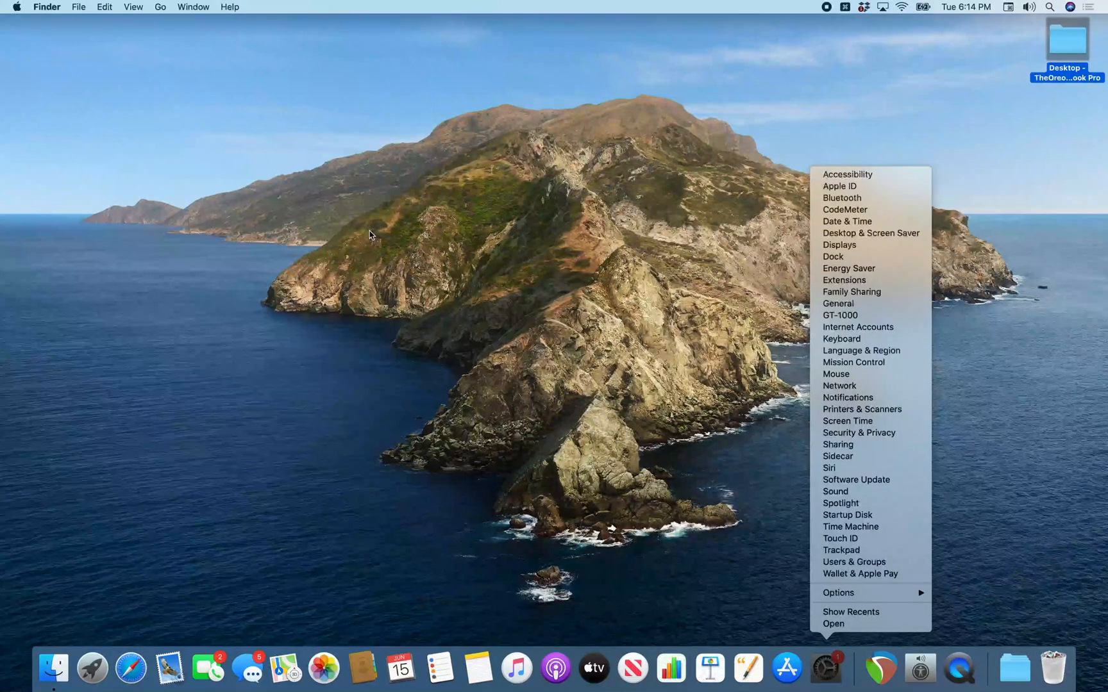
{"action": "mouse_move", "coordinate": [853, 561]}
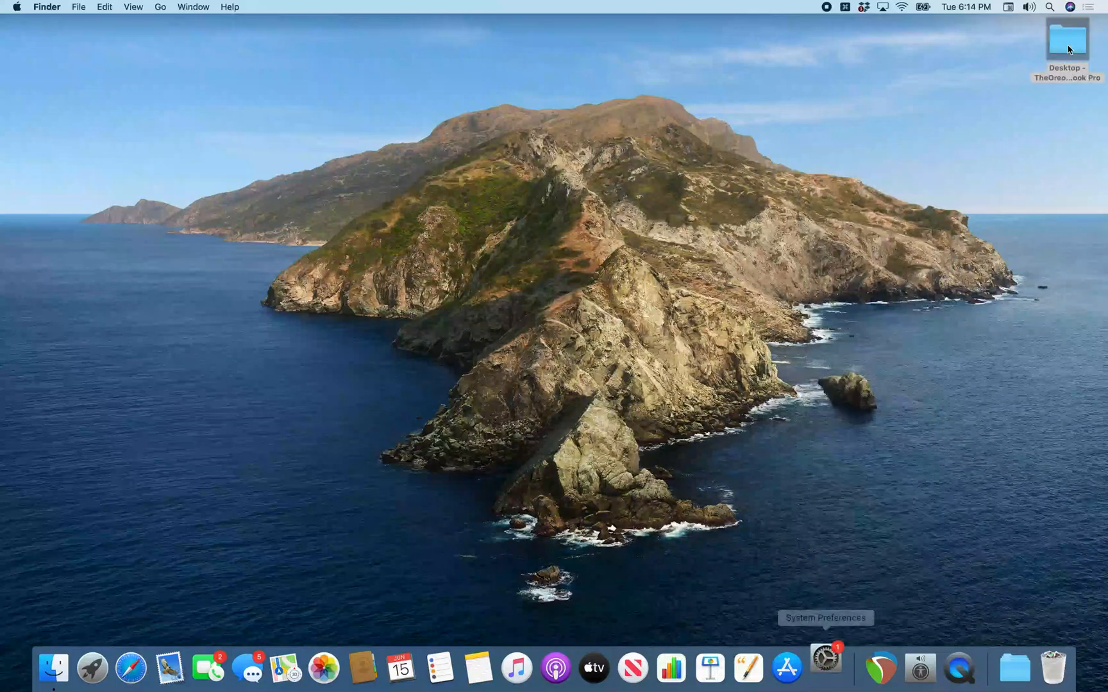
{"action": "left_click", "coordinate": [825, 667]}
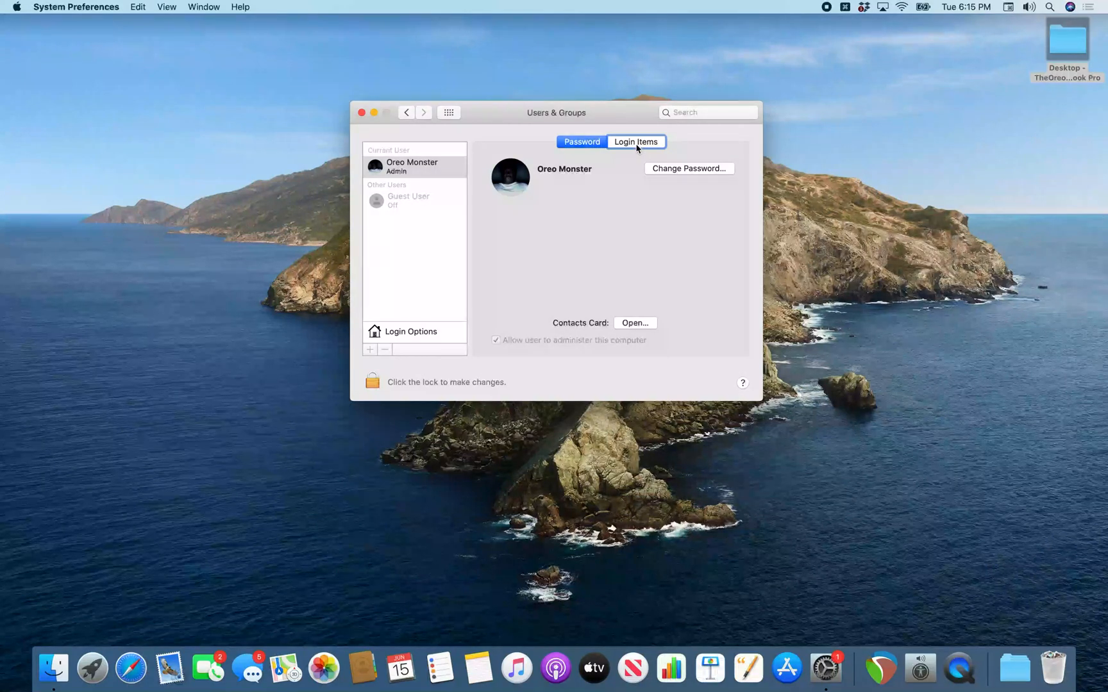
{"action": "left_click", "coordinate": [635, 142]}
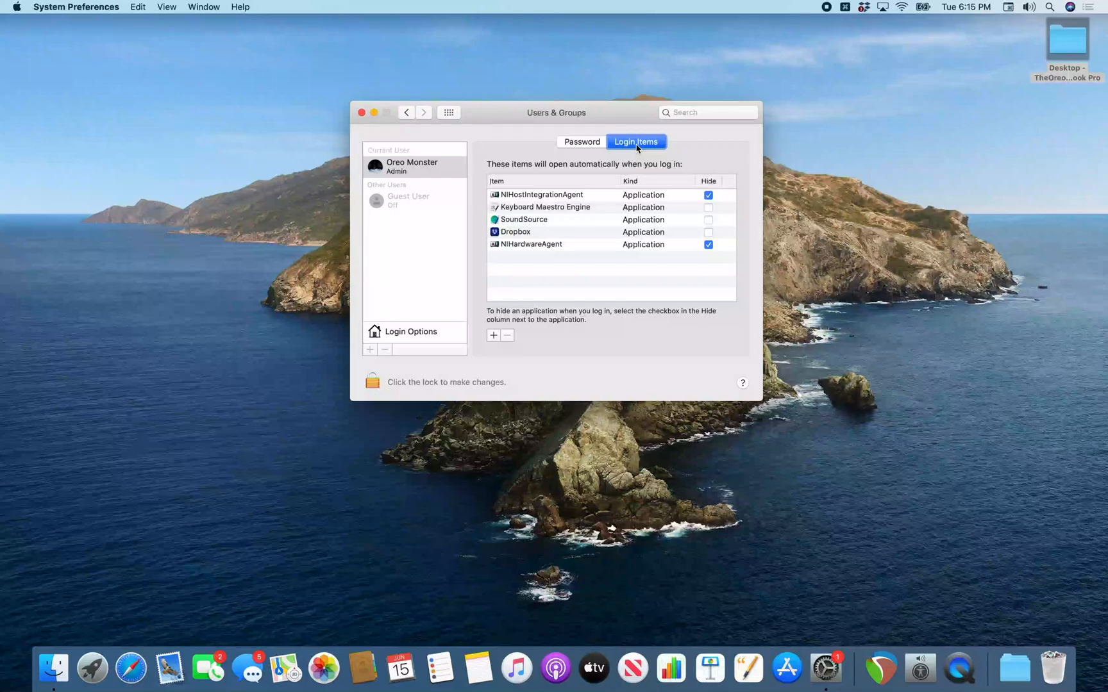
{"action": "mouse_move", "coordinate": [584, 168]}
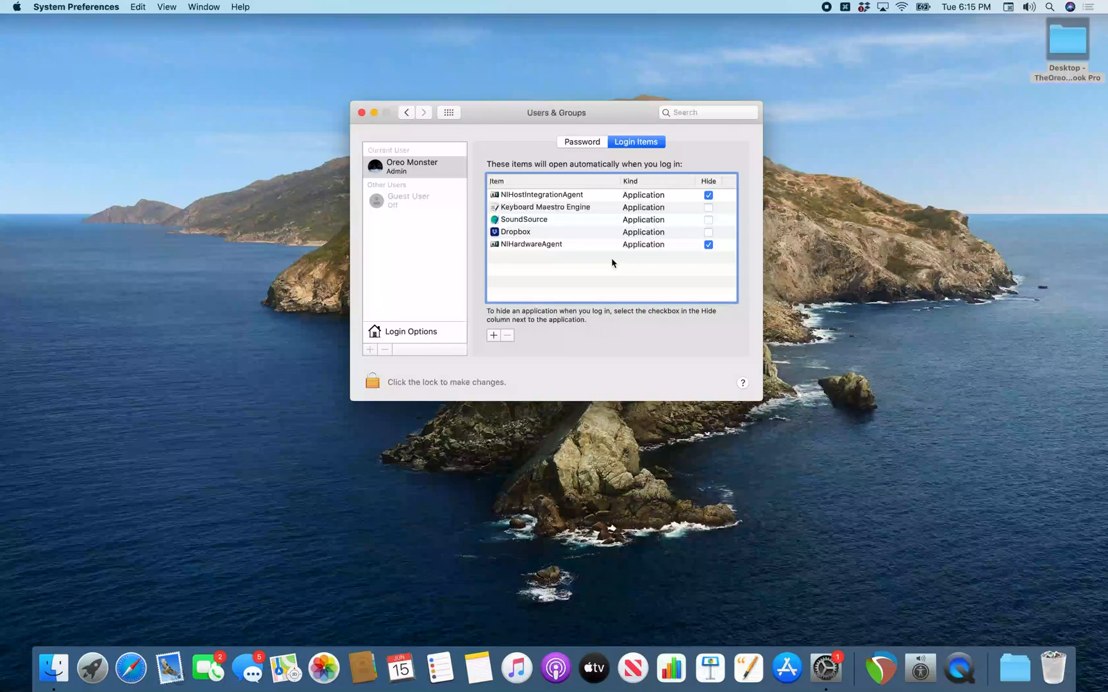
{"action": "mouse_move", "coordinate": [611, 319]}
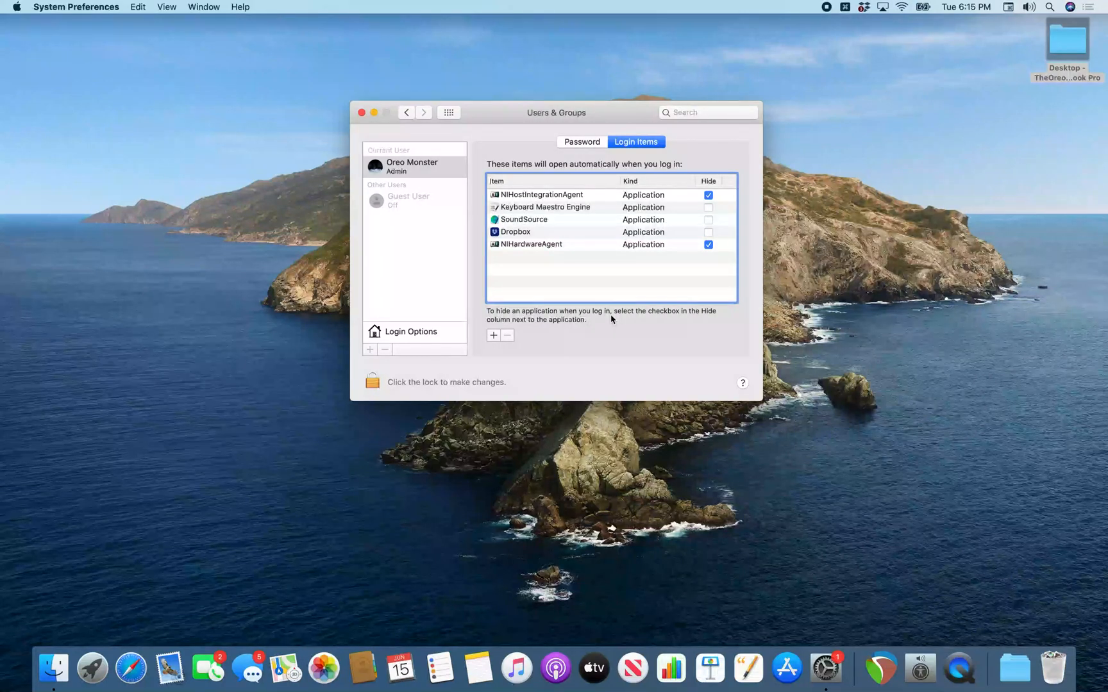
{"action": "mouse_move", "coordinate": [495, 341]}
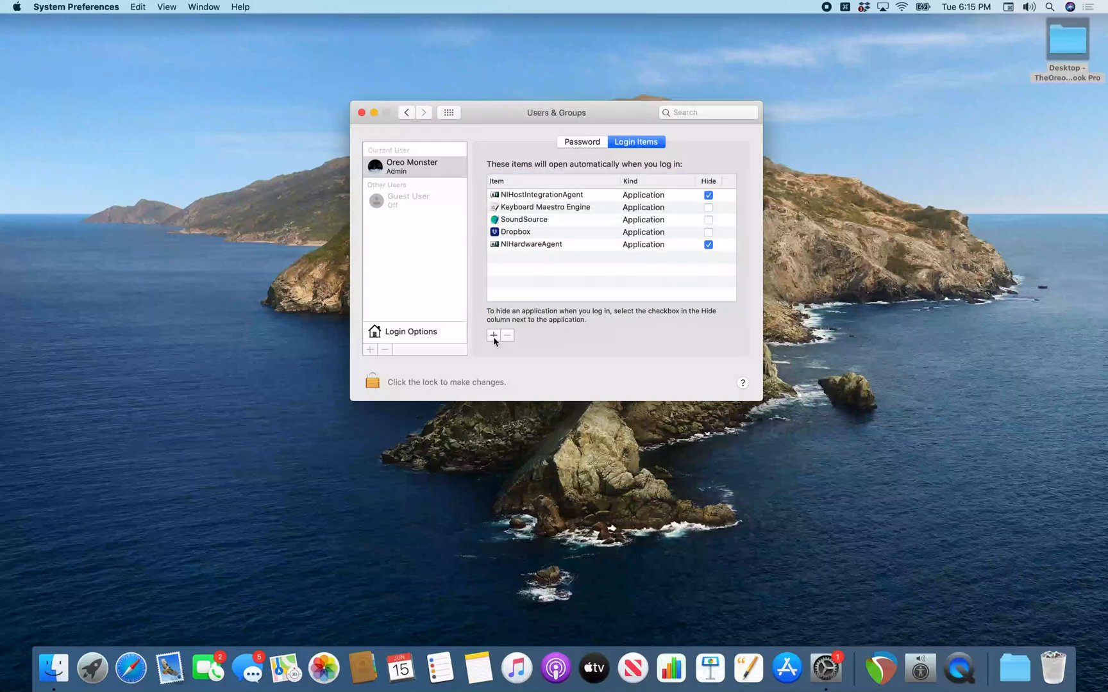
{"action": "mouse_move", "coordinate": [494, 335]}
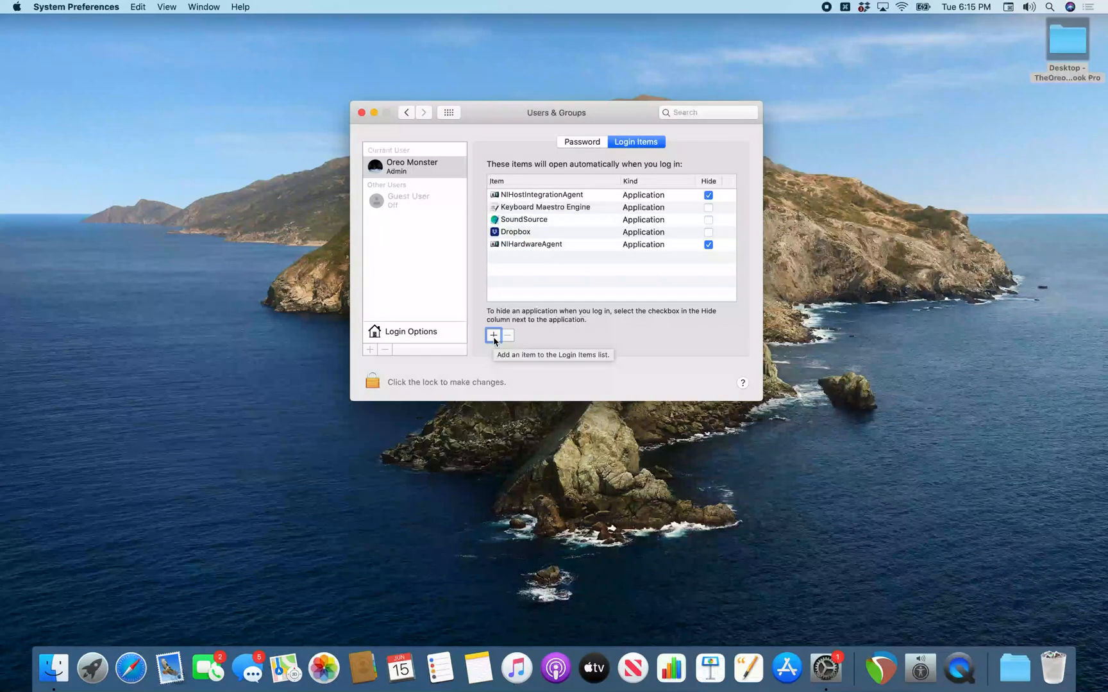
Add a login item and select VOCR.app from the Applications folder.
{"action": "left_click", "coordinate": [493, 335]}
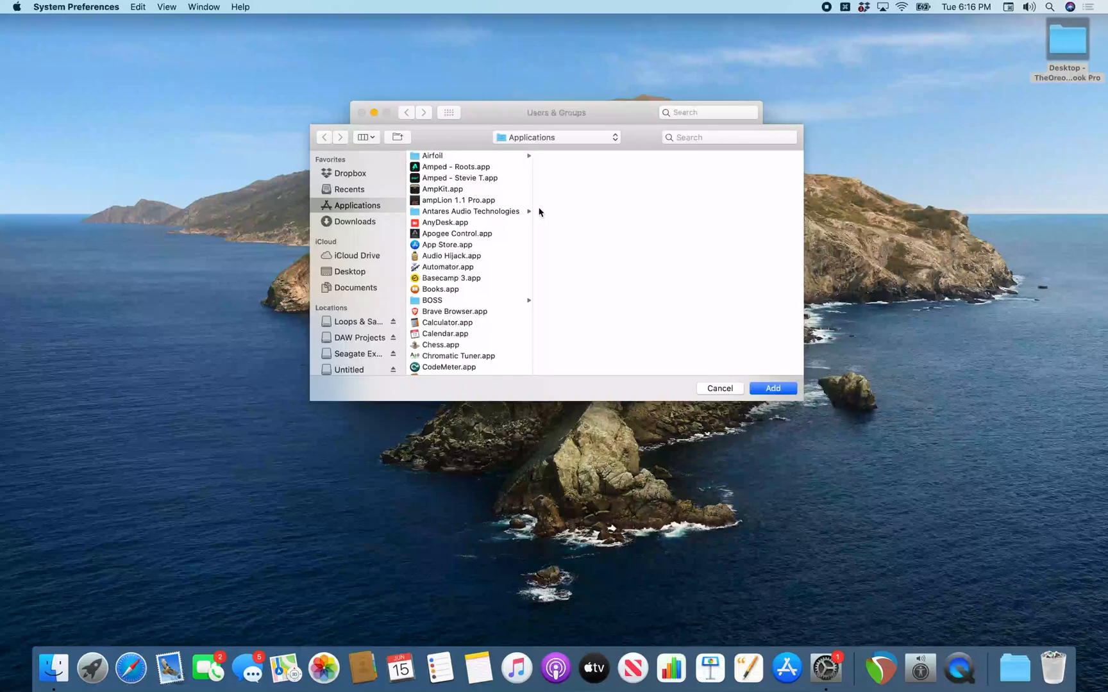
{"action": "left_click", "coordinate": [459, 177]}
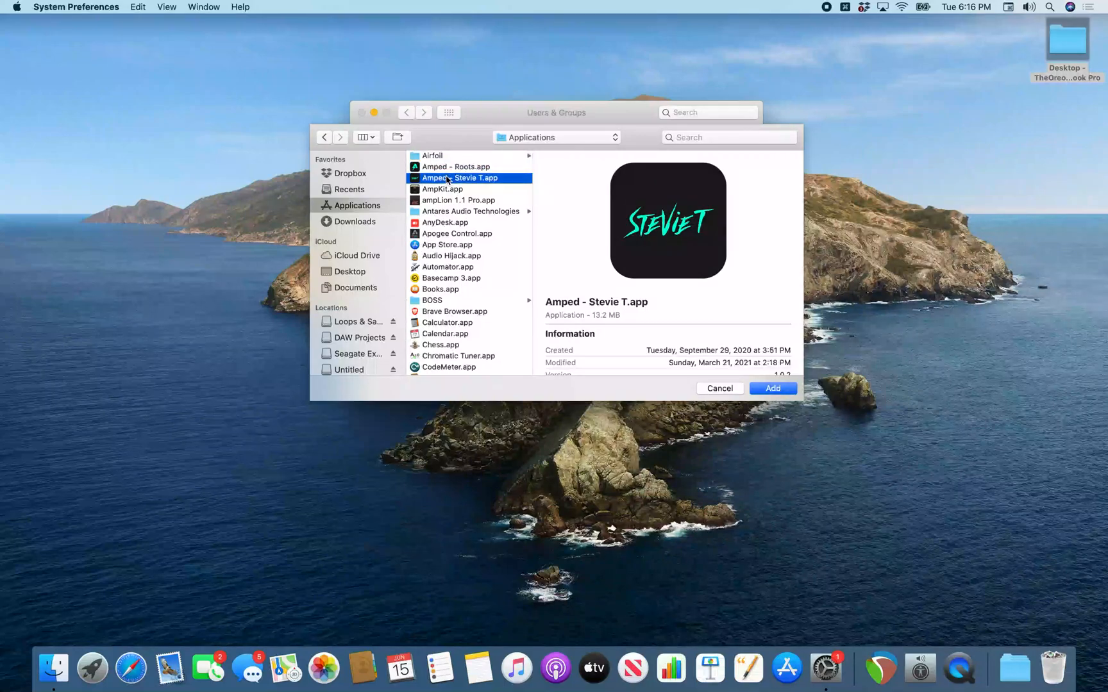
{"action": "left_click", "coordinate": [439, 368]}
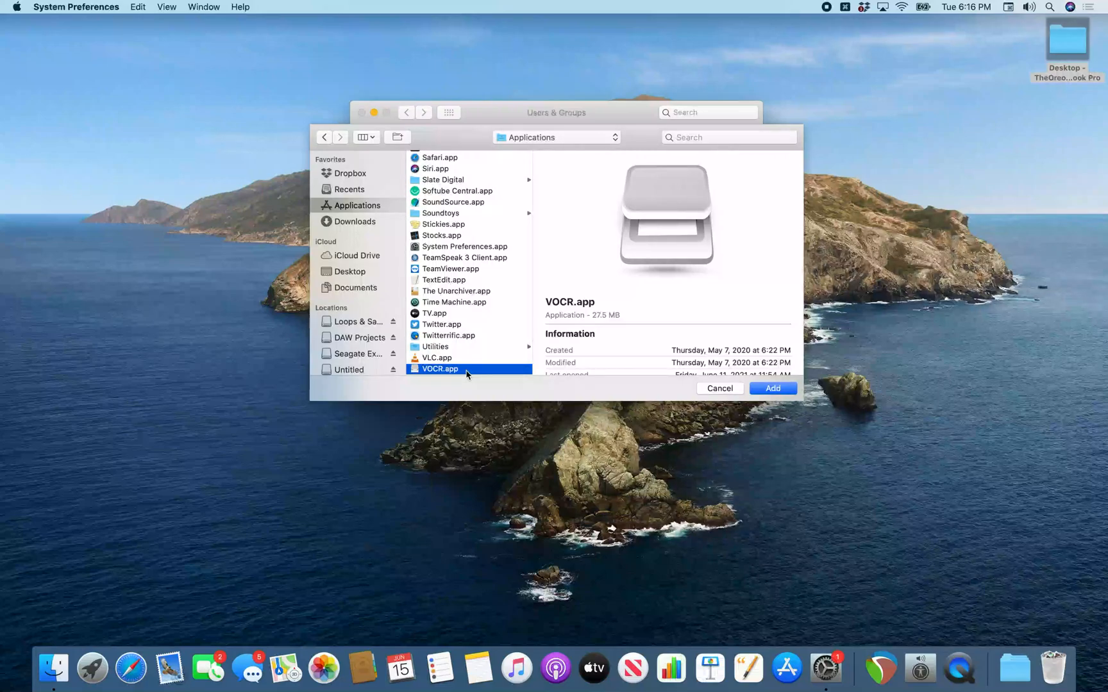
{"action": "left_click", "coordinate": [772, 388]}
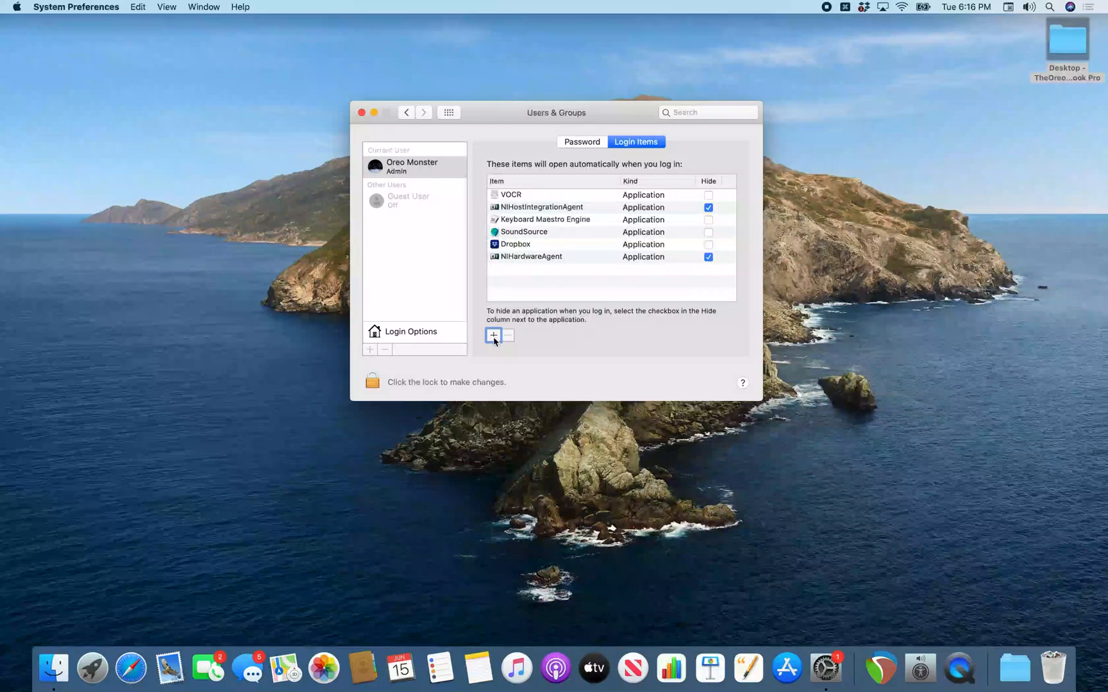
{"action": "mouse_move", "coordinate": [494, 334]}
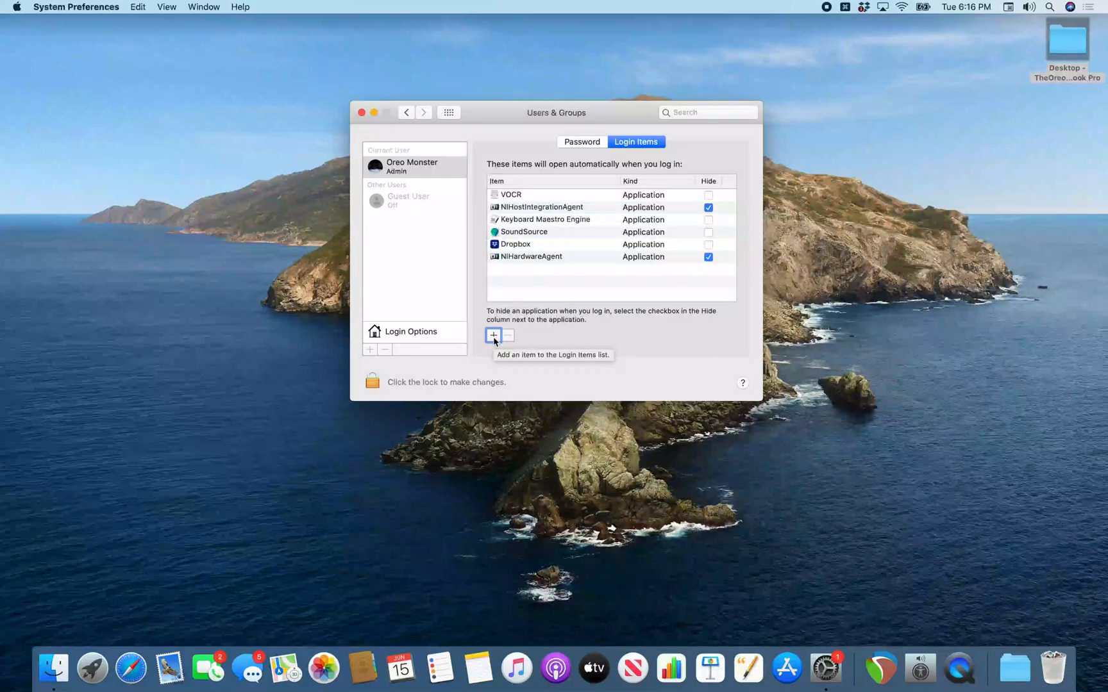
{"action": "mouse_move", "coordinate": [612, 319]}
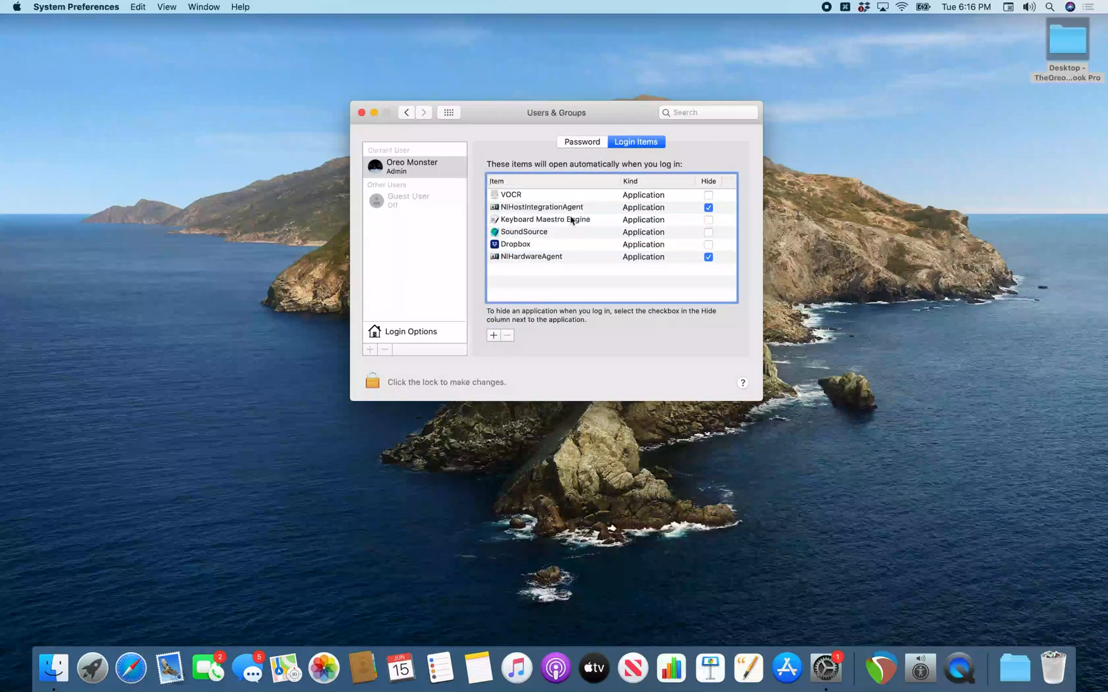
{"action": "left_click", "coordinate": [511, 195]}
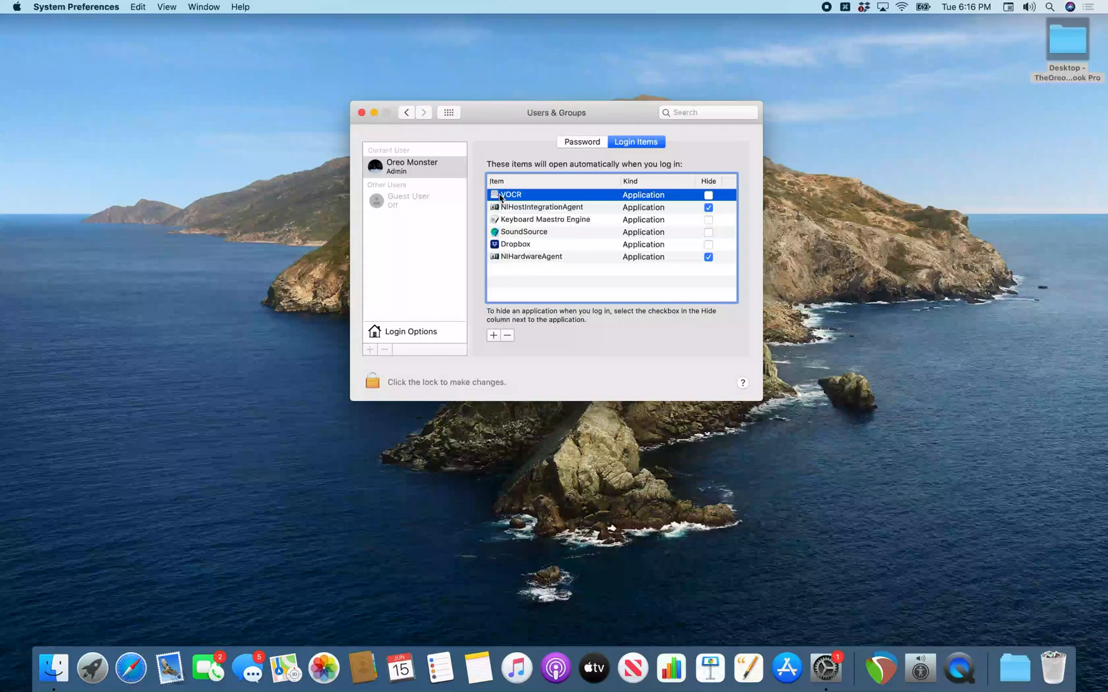
{"action": "mouse_move", "coordinate": [572, 223]}
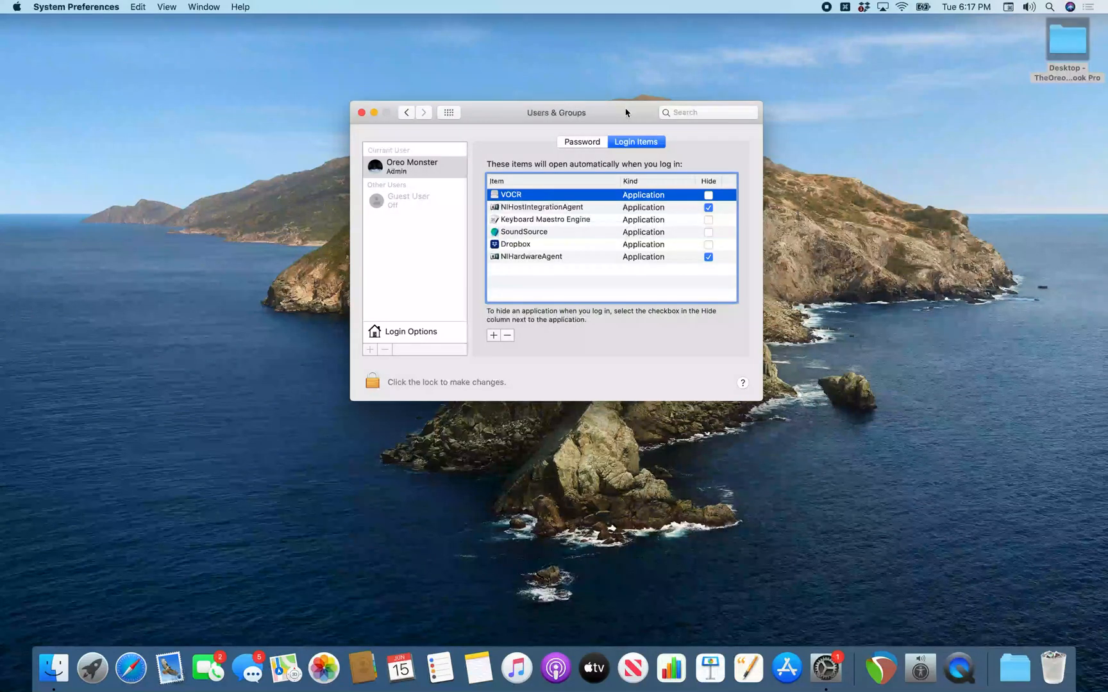
Select the admin account and show Login Options, with automatic login Off.
{"action": "left_click", "coordinate": [414, 281]}
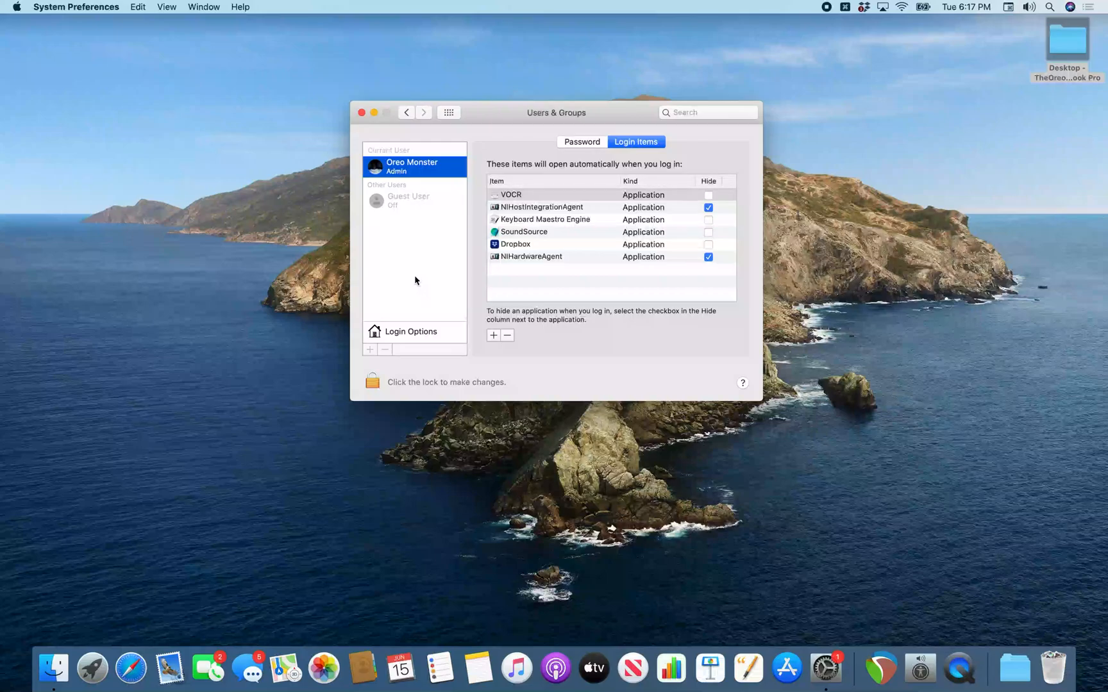
{"action": "mouse_move", "coordinate": [416, 174]}
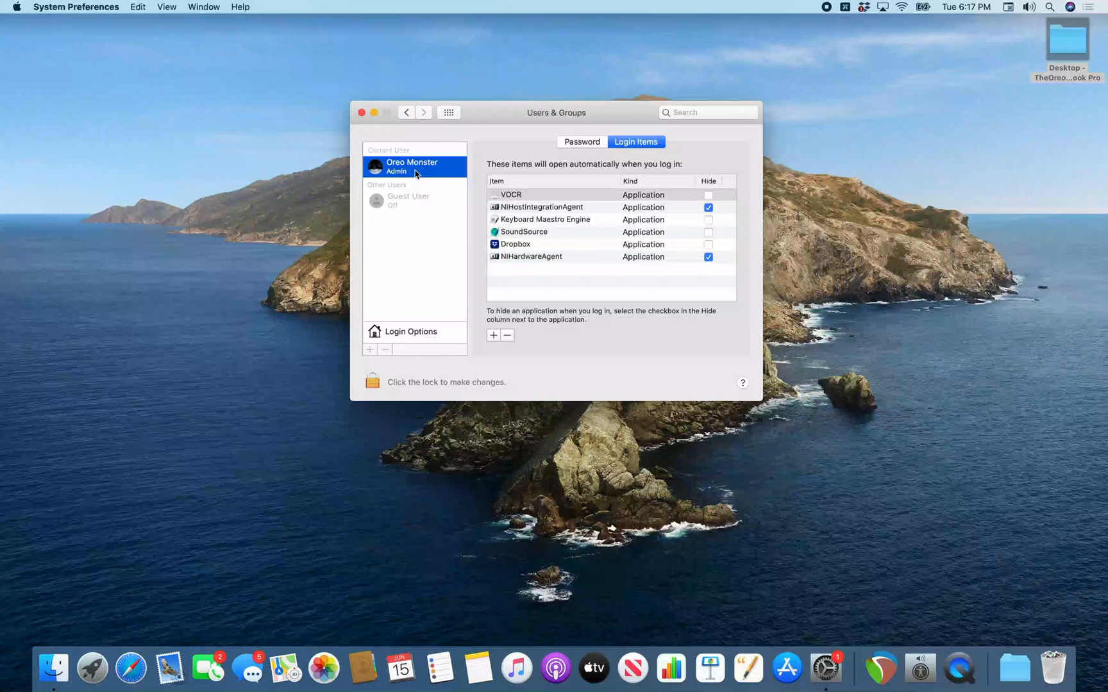
{"action": "mouse_move", "coordinate": [414, 167]}
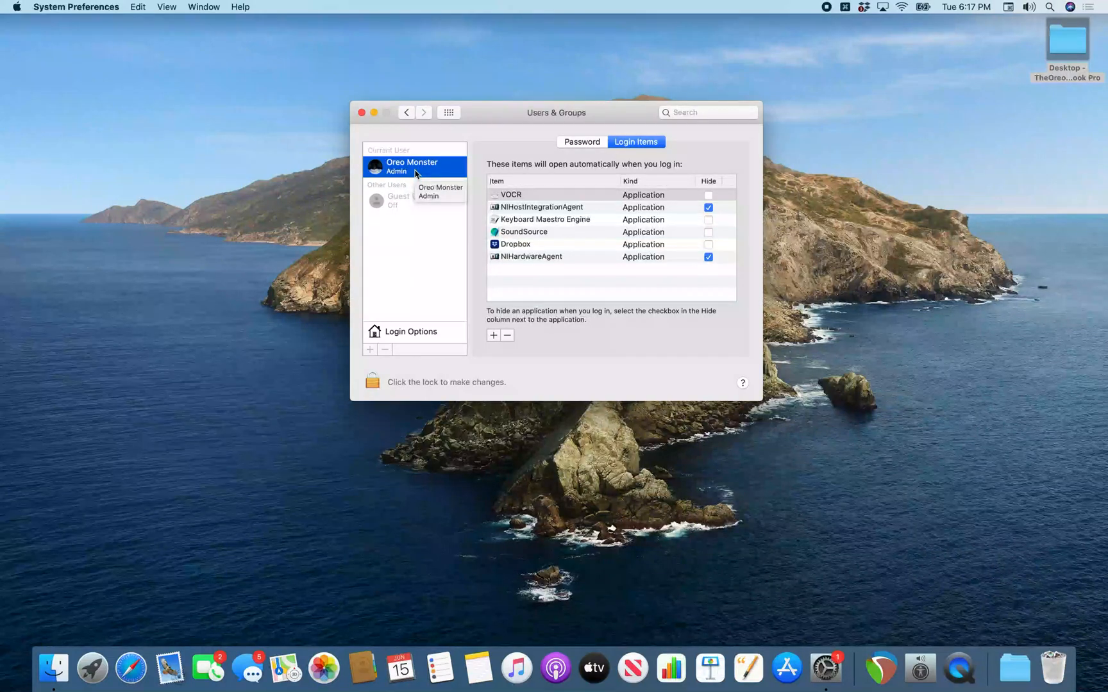
{"action": "left_click", "coordinate": [410, 331]}
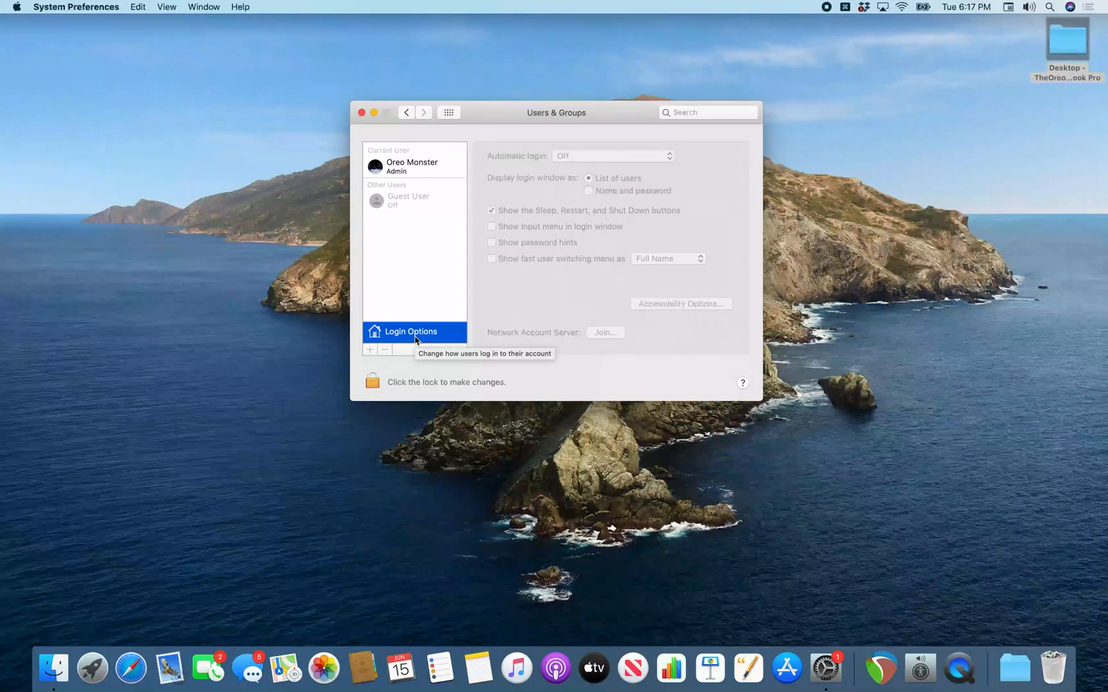
{"action": "mouse_move", "coordinate": [416, 281]}
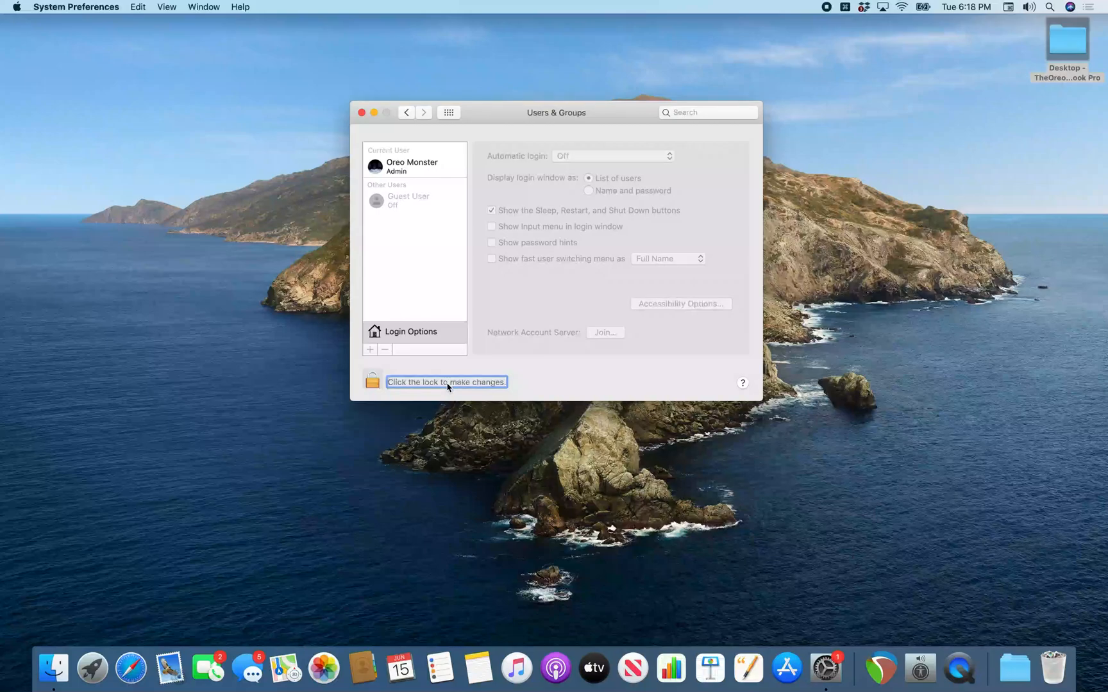
Unlock Users & Groups with the admin password so Login Options are editable.
{"action": "left_click", "coordinate": [372, 382]}
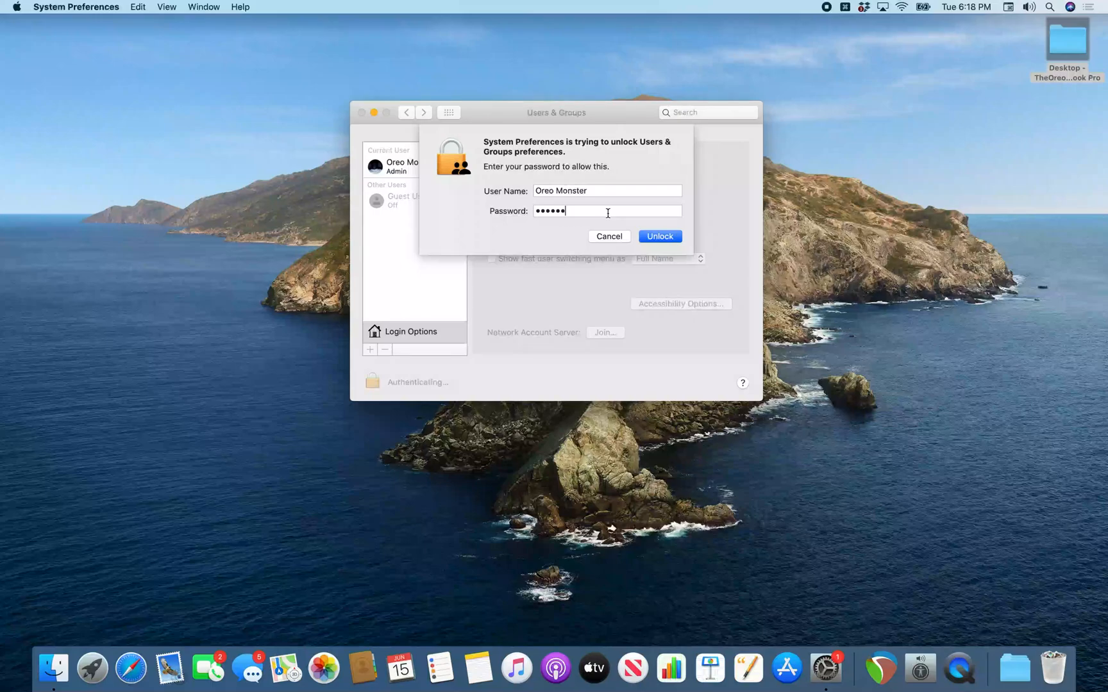
{"action": "left_click", "coordinate": [659, 236]}
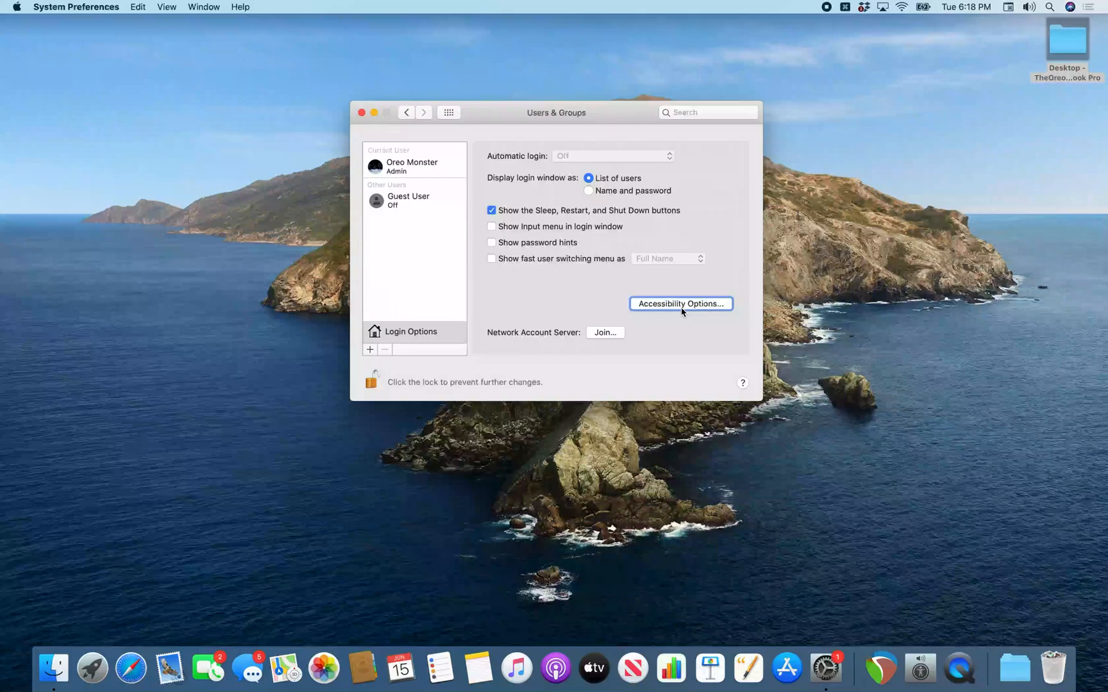
Enable VoiceOver at the login window via Accessibility Options, apply it, and relock the pane.
{"action": "left_click", "coordinate": [681, 304]}
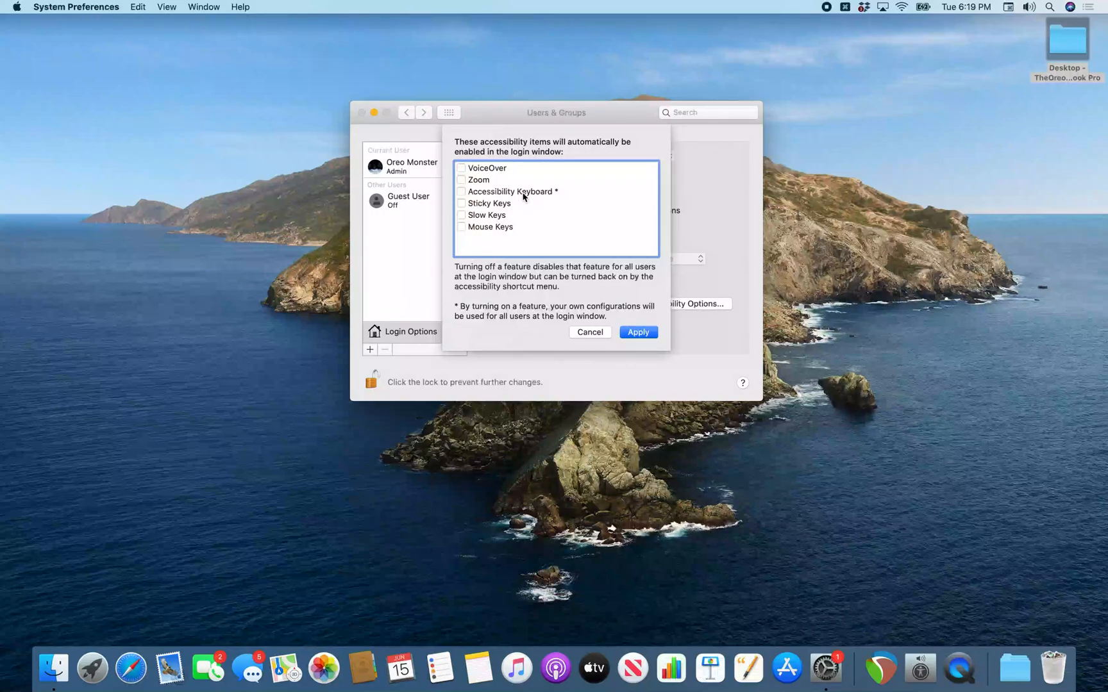
{"action": "mouse_move", "coordinate": [556, 173]}
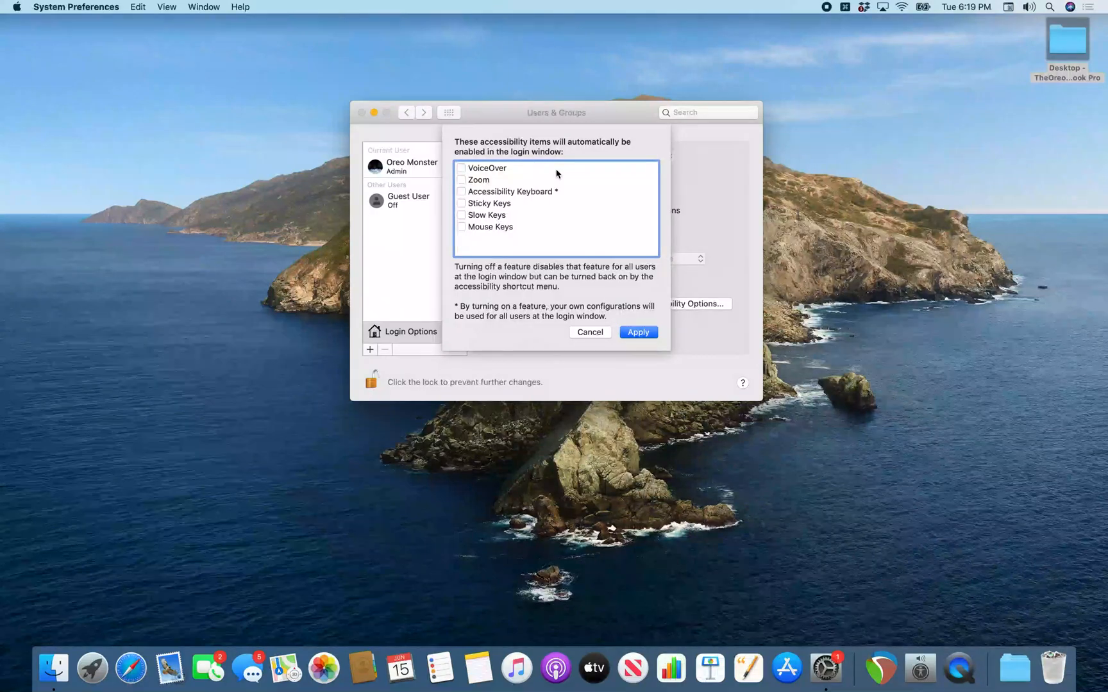
{"action": "left_click", "coordinate": [462, 168]}
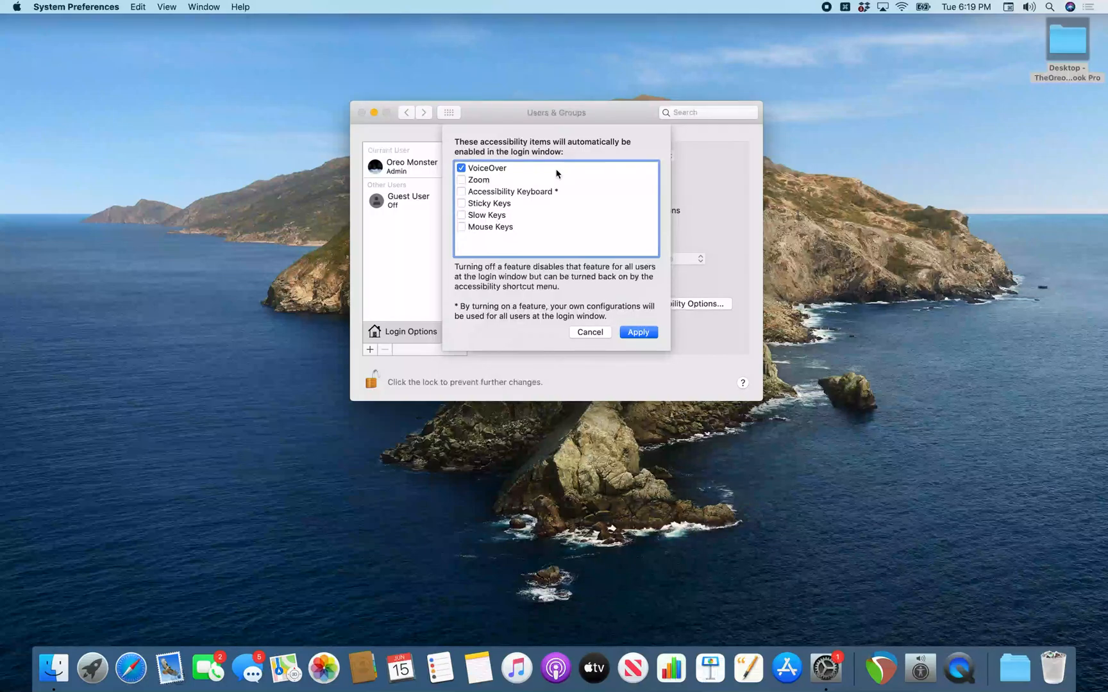
{"action": "mouse_move", "coordinate": [523, 197]}
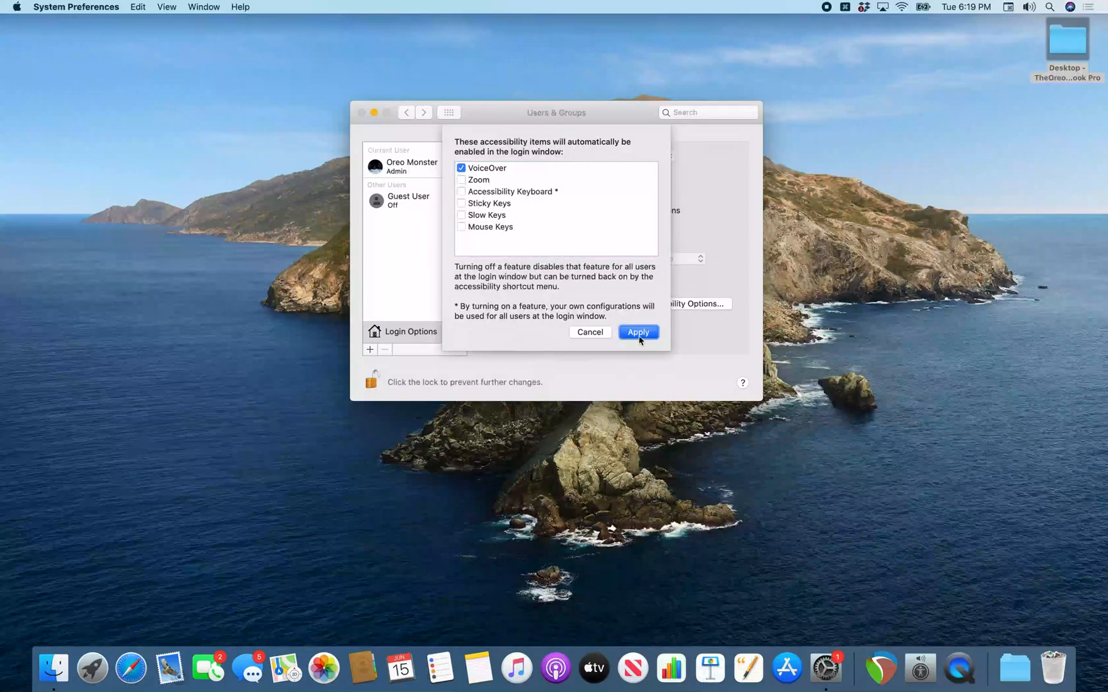
{"action": "left_click", "coordinate": [636, 332]}
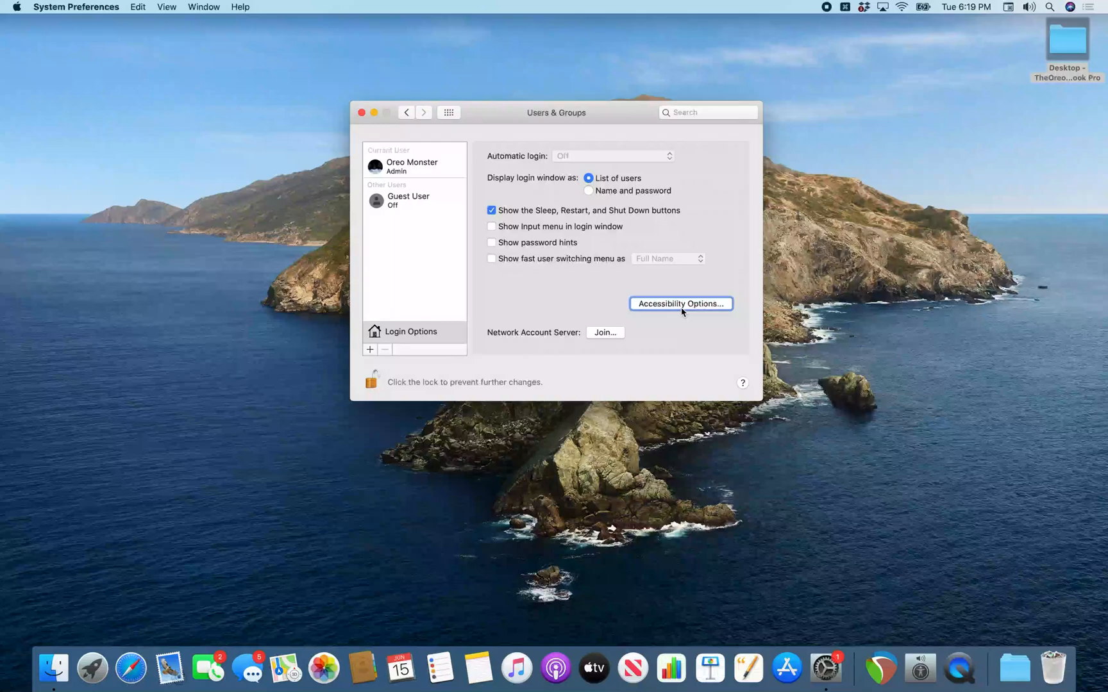
{"action": "mouse_move", "coordinate": [742, 383]}
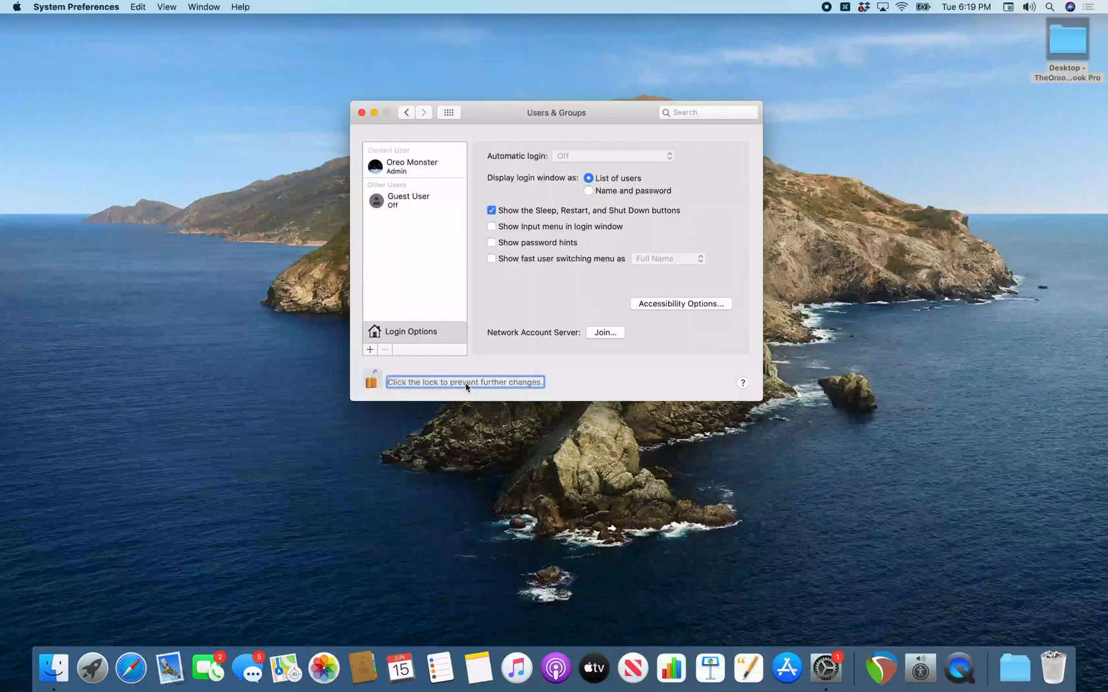
{"action": "left_click", "coordinate": [371, 382]}
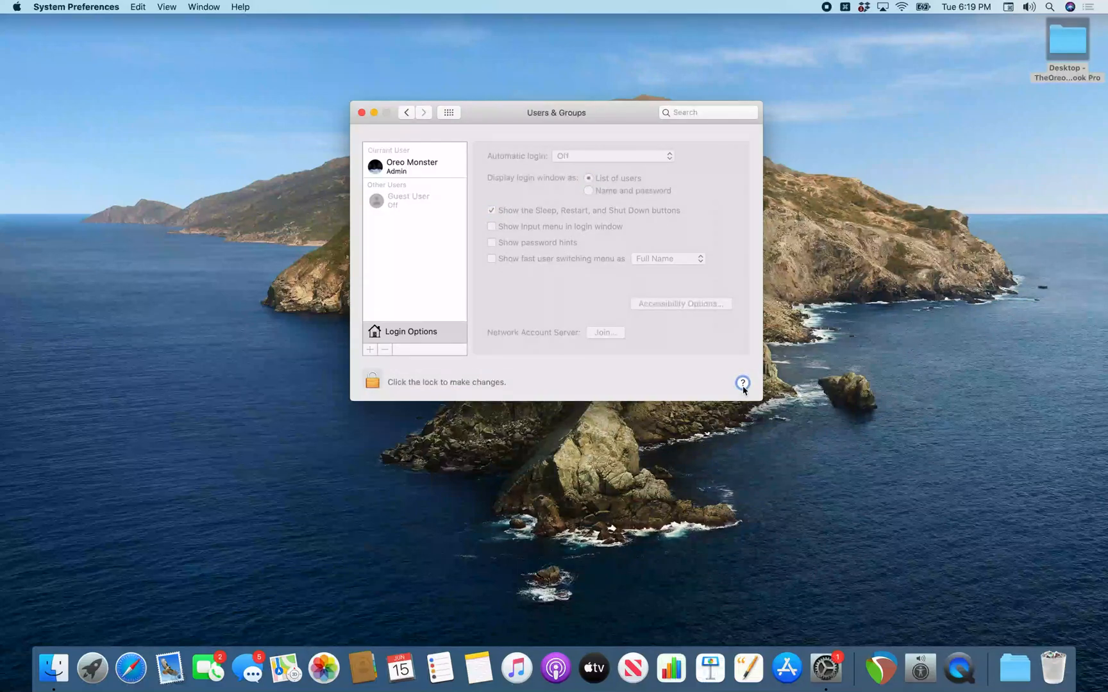